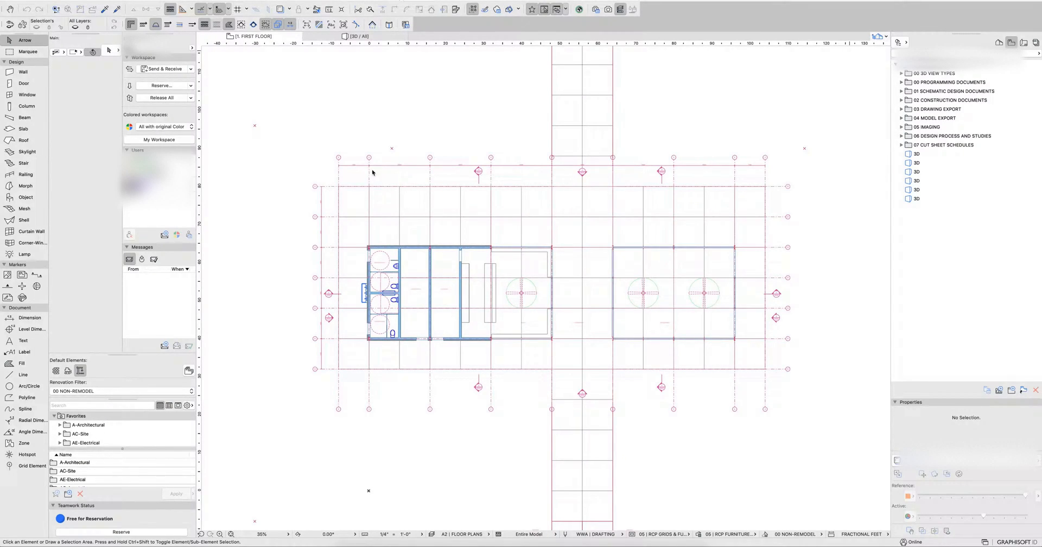
pyautogui.moveTo(325, 181)
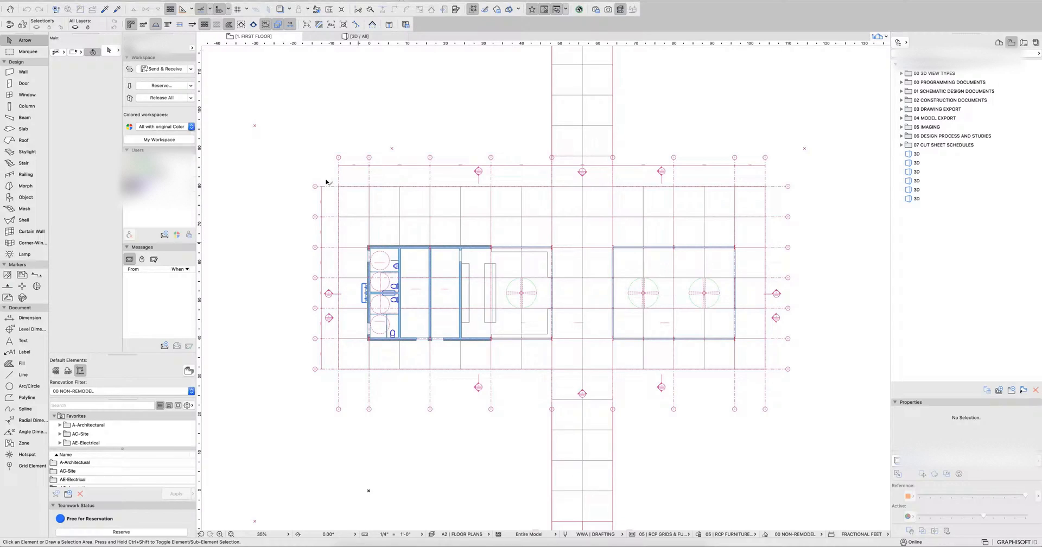
pyautogui.moveTo(401, 251)
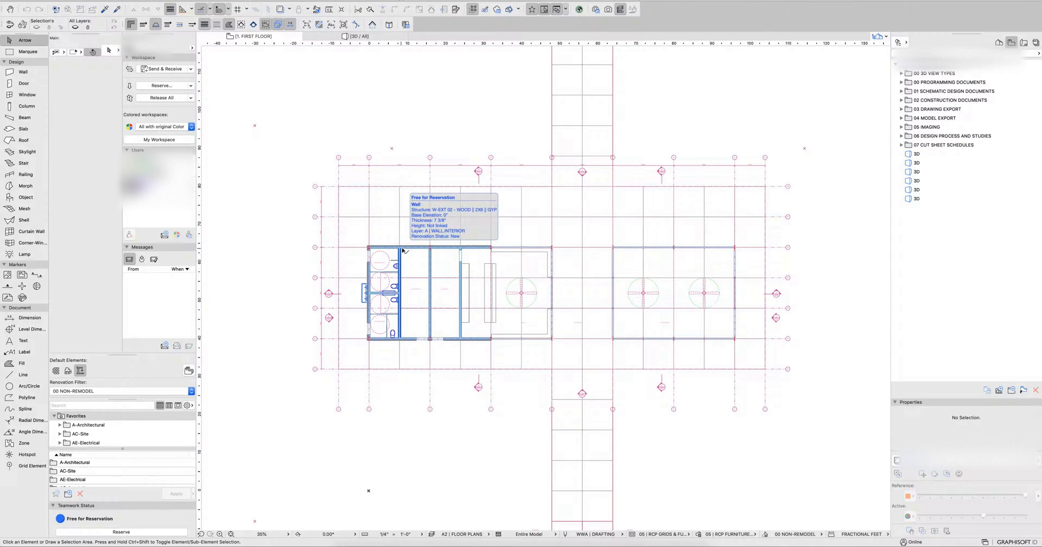
pyautogui.moveTo(390, 273)
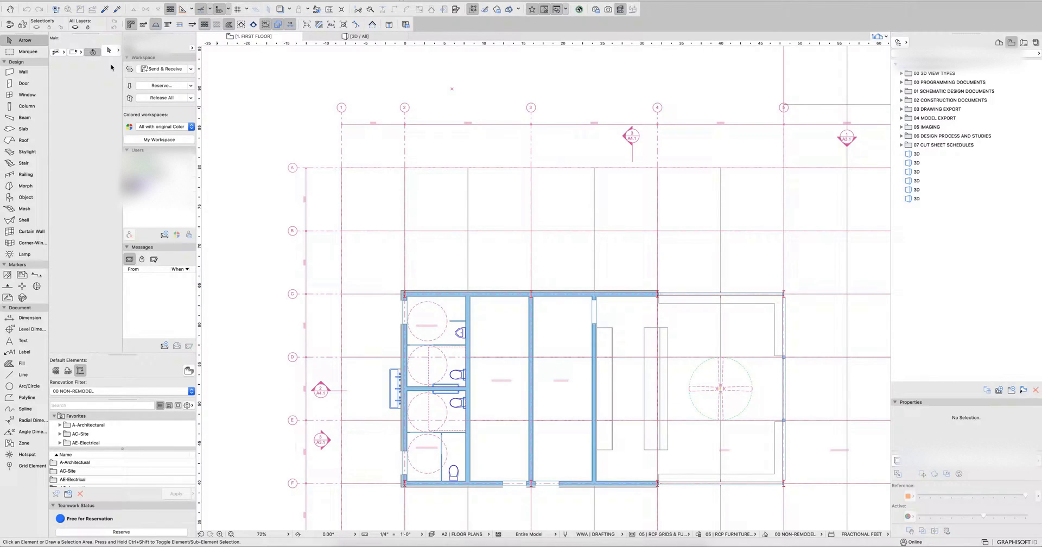
pyautogui.moveTo(27, 151)
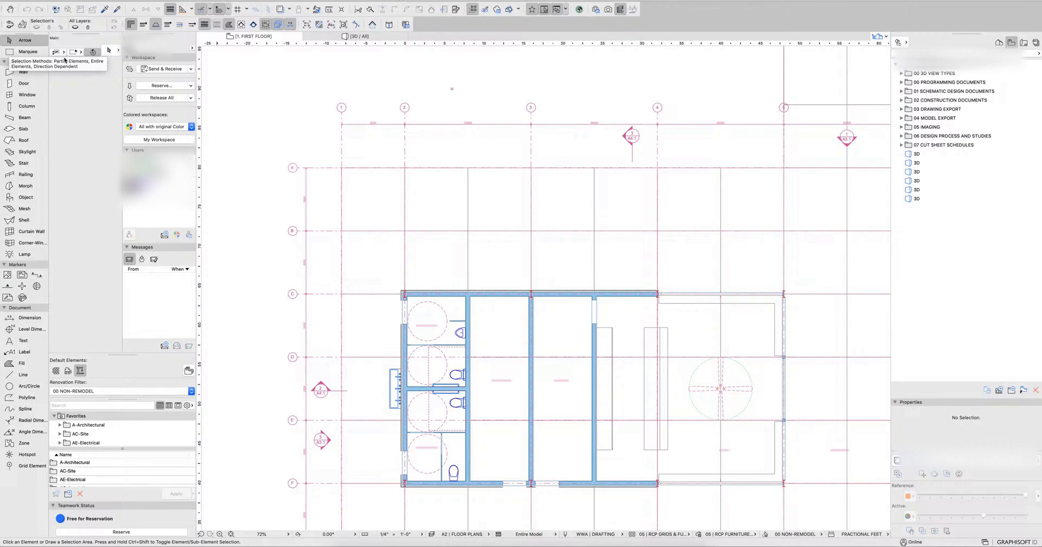
pyautogui.moveTo(57, 49)
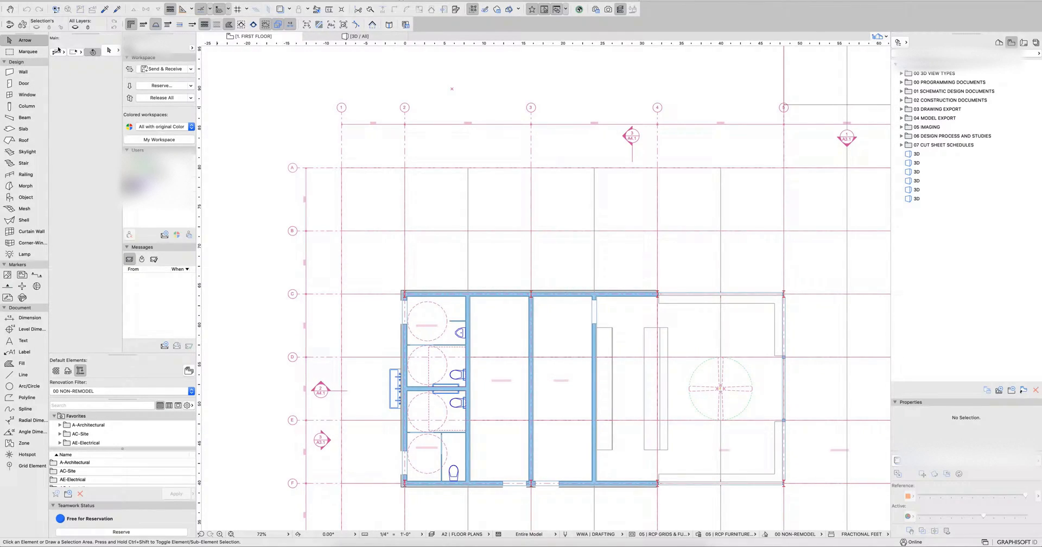
pyautogui.moveTo(23, 71)
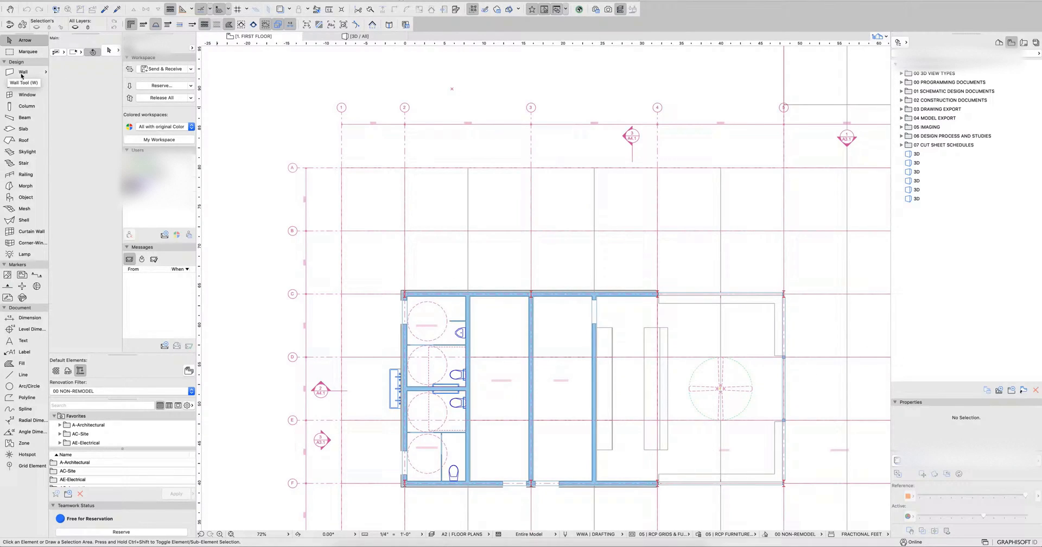
pyautogui.click(25, 40)
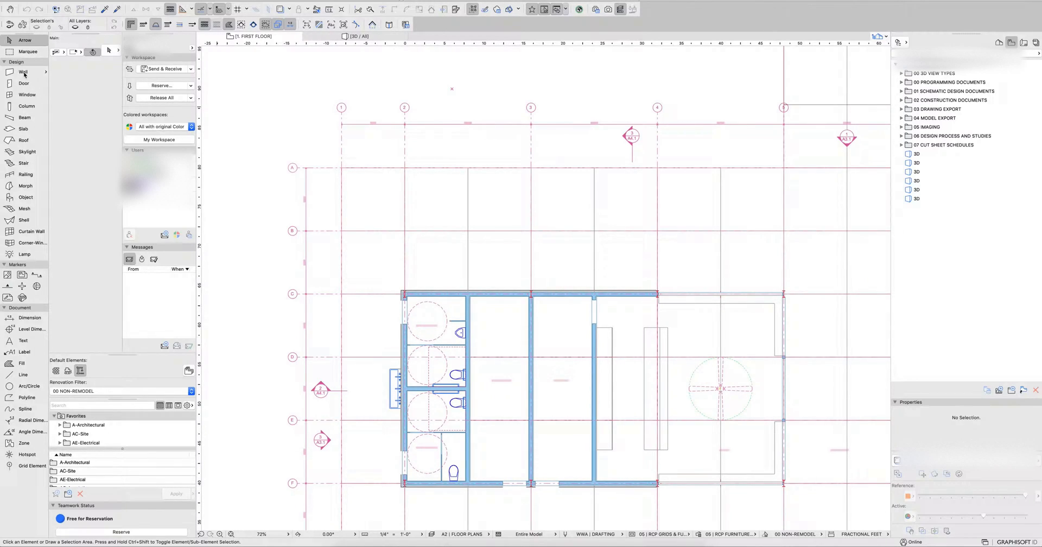
pyautogui.click(23, 71)
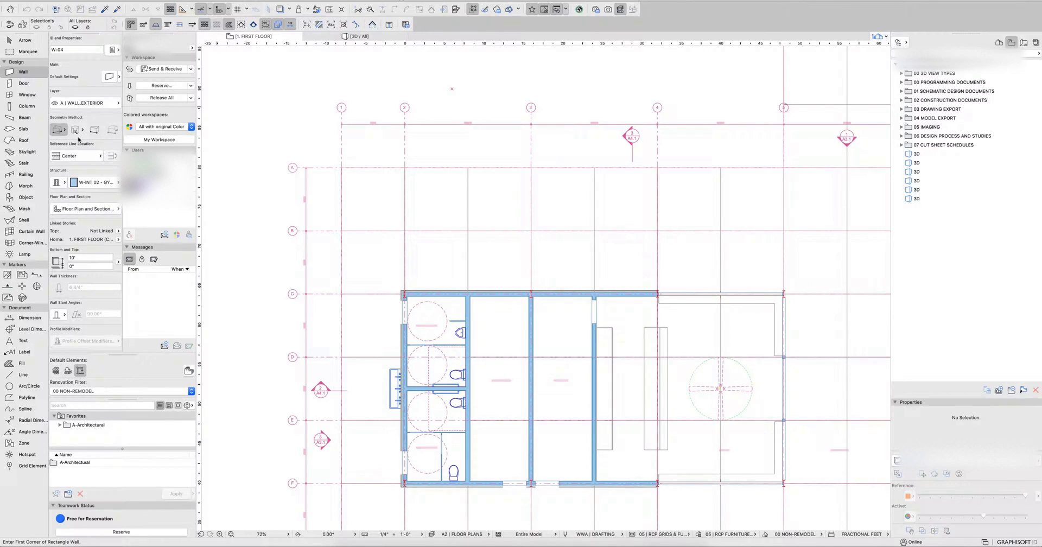
pyautogui.click(25, 40)
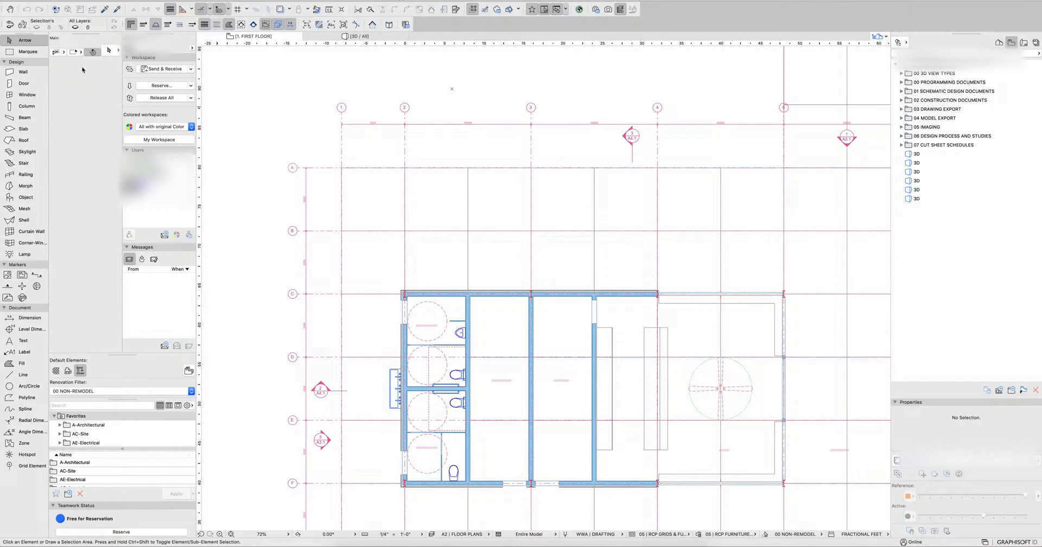
pyautogui.moveTo(66, 71)
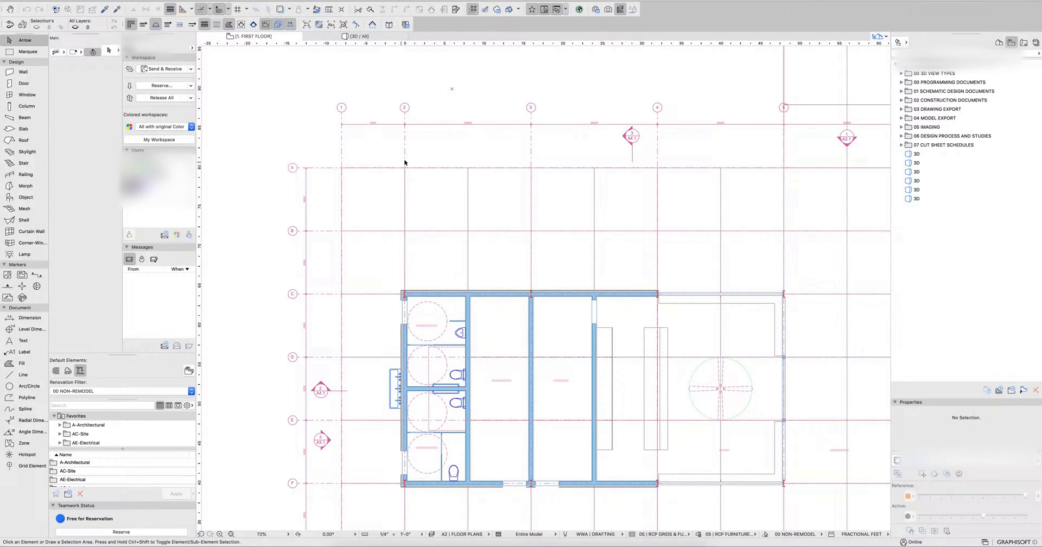
pyautogui.moveTo(377, 148)
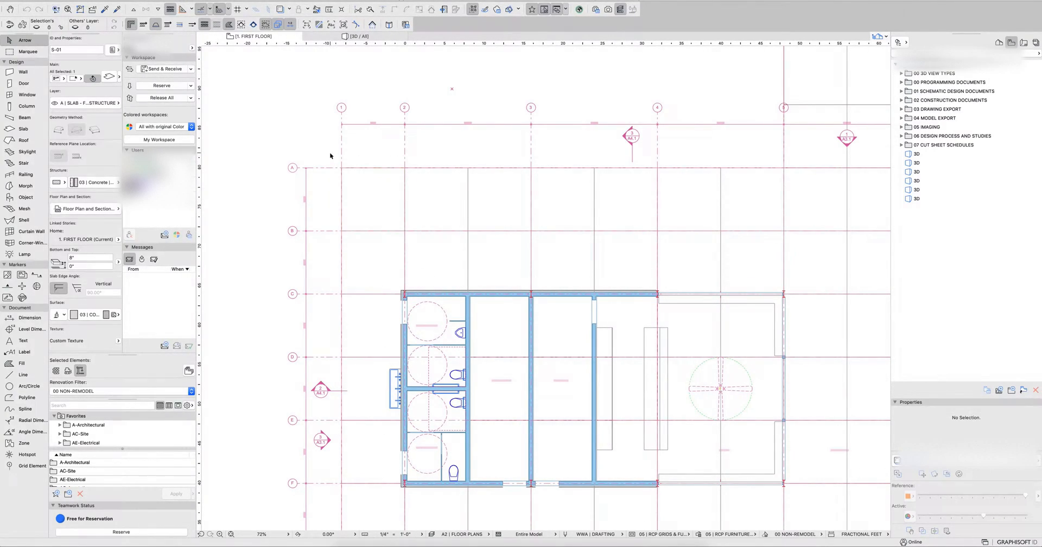
# Step: Select the top-left slab panels and the grid lines running through them with the Arrow tool
pyautogui.moveTo(324, 155); pyautogui.dragTo(429, 247)
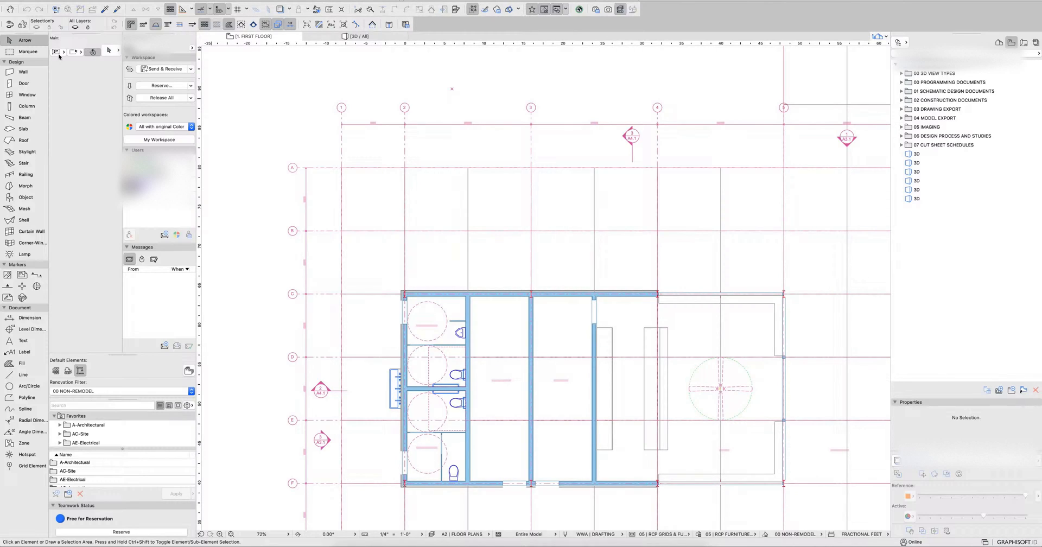
pyautogui.moveTo(327, 158)
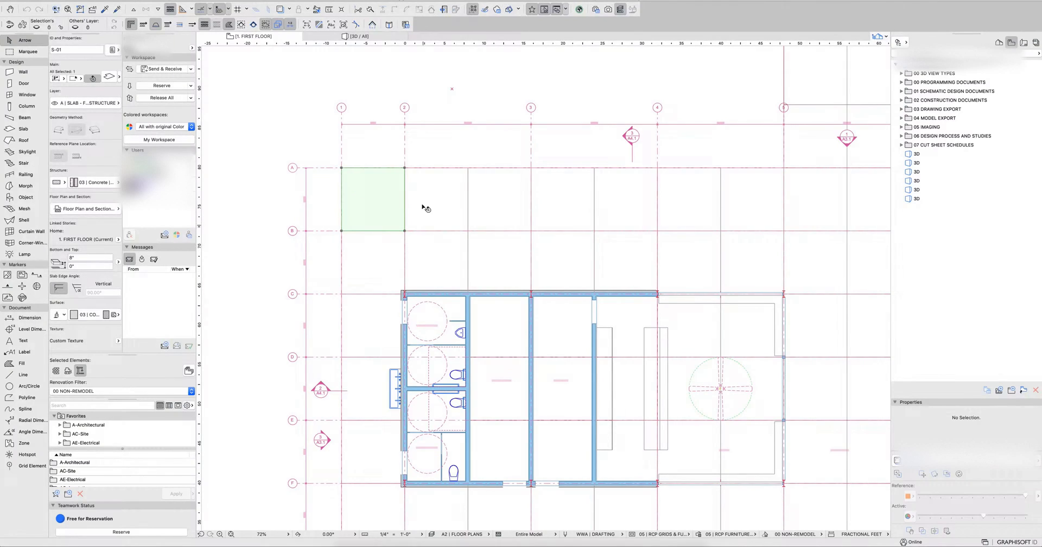
pyautogui.moveTo(333, 157)
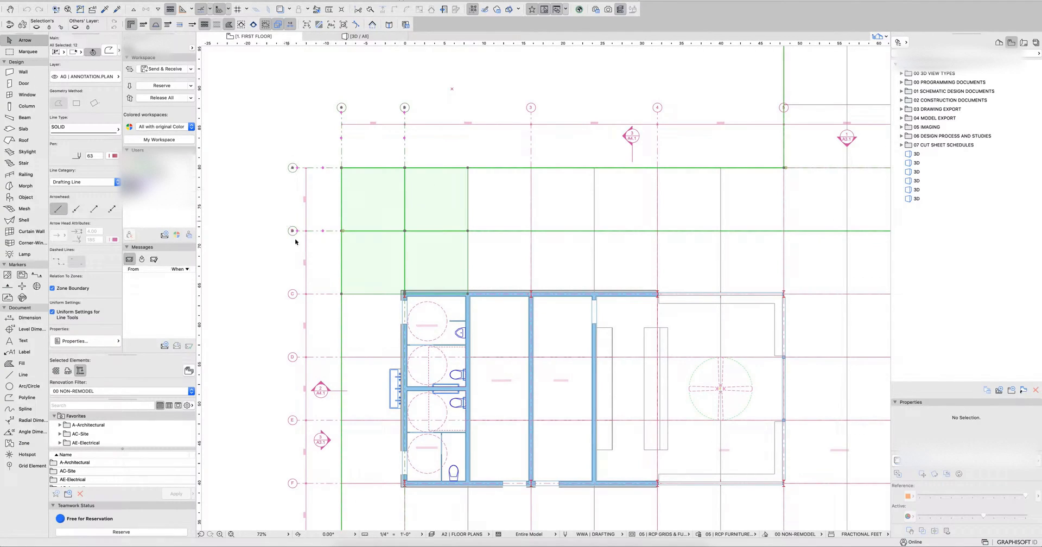
pyautogui.moveTo(412, 255)
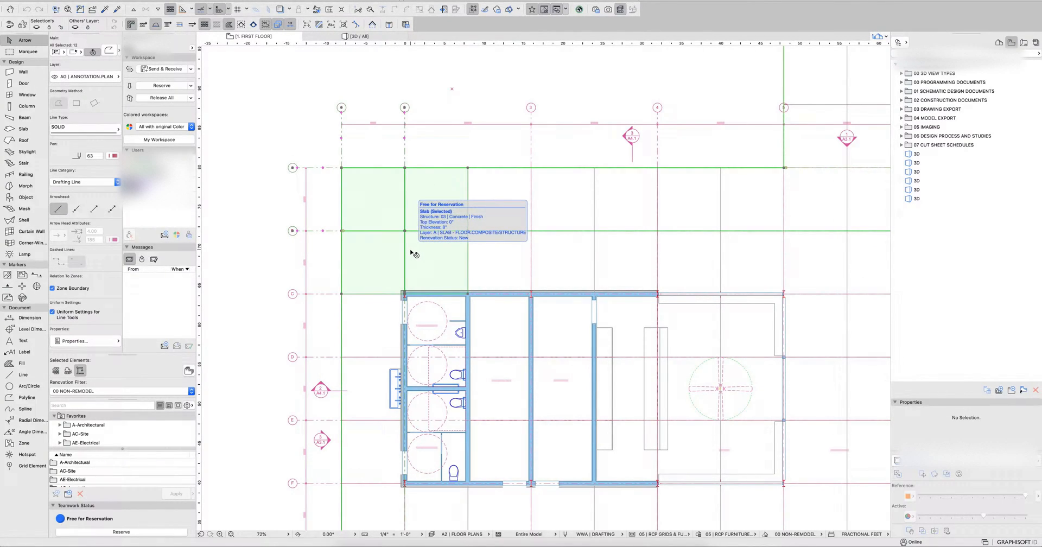
pyautogui.moveTo(371, 148)
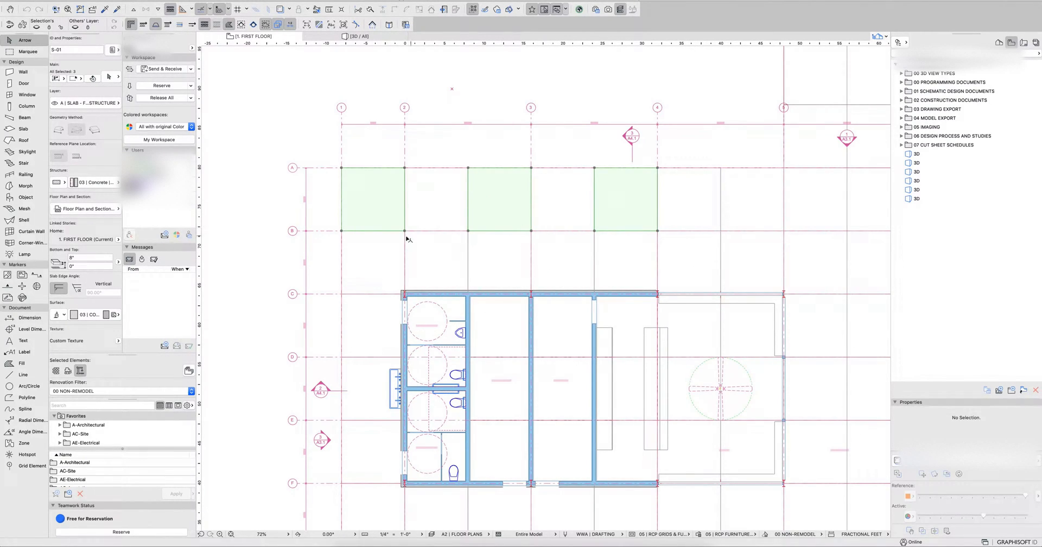
pyautogui.moveTo(403, 219)
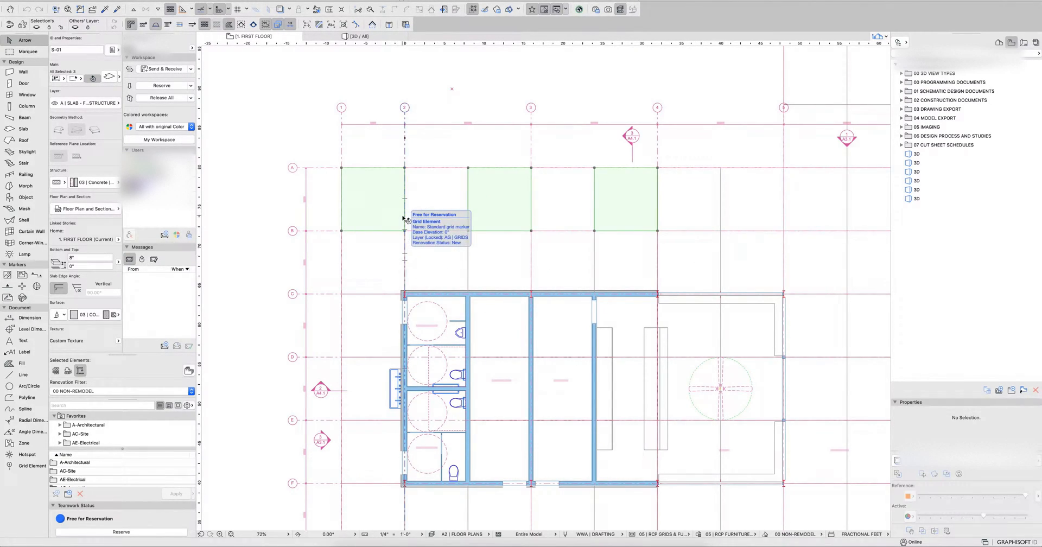
pyautogui.moveTo(604, 216)
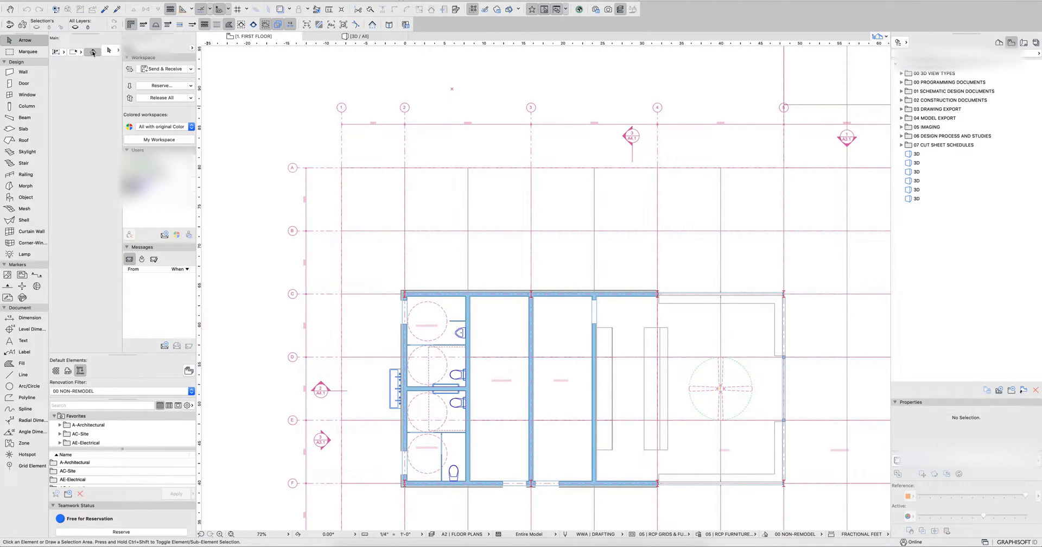
pyautogui.moveTo(93, 52)
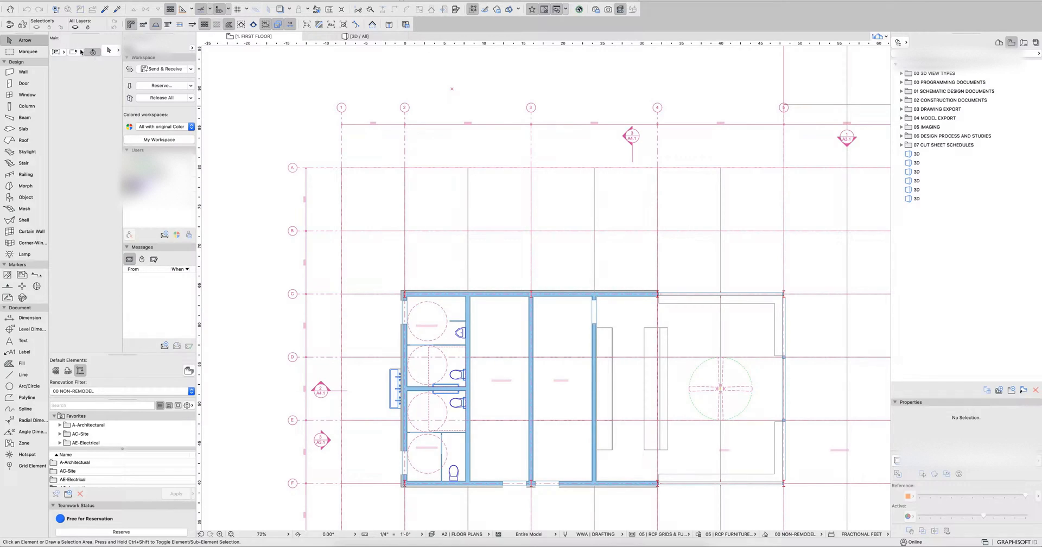
pyautogui.moveTo(227, 147)
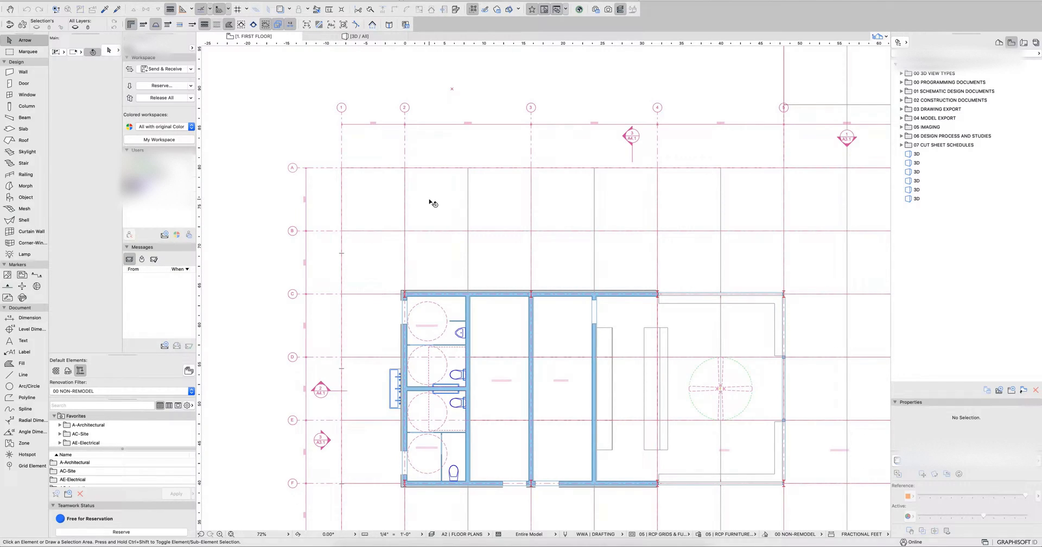
pyautogui.moveTo(444, 205)
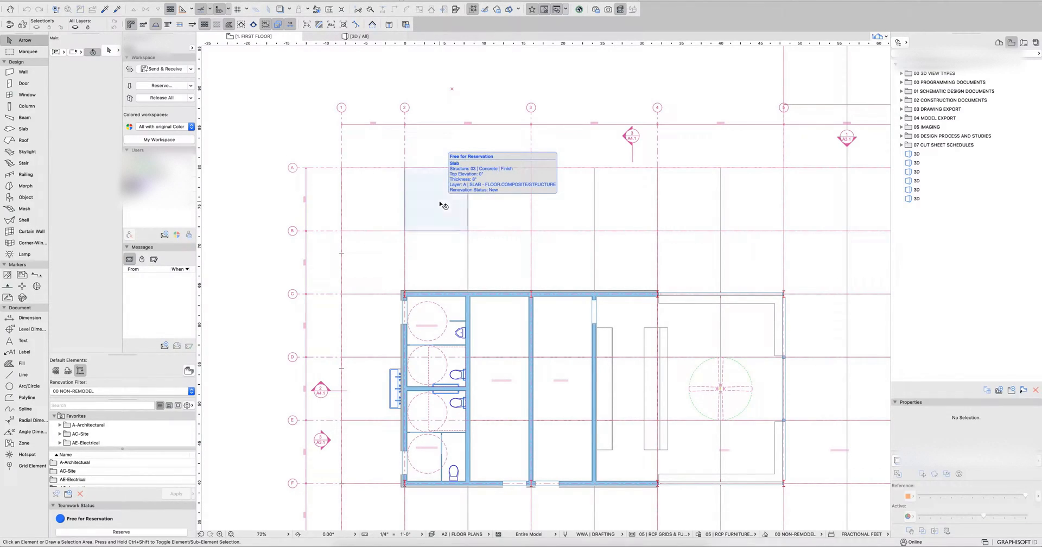
pyautogui.click(435, 206)
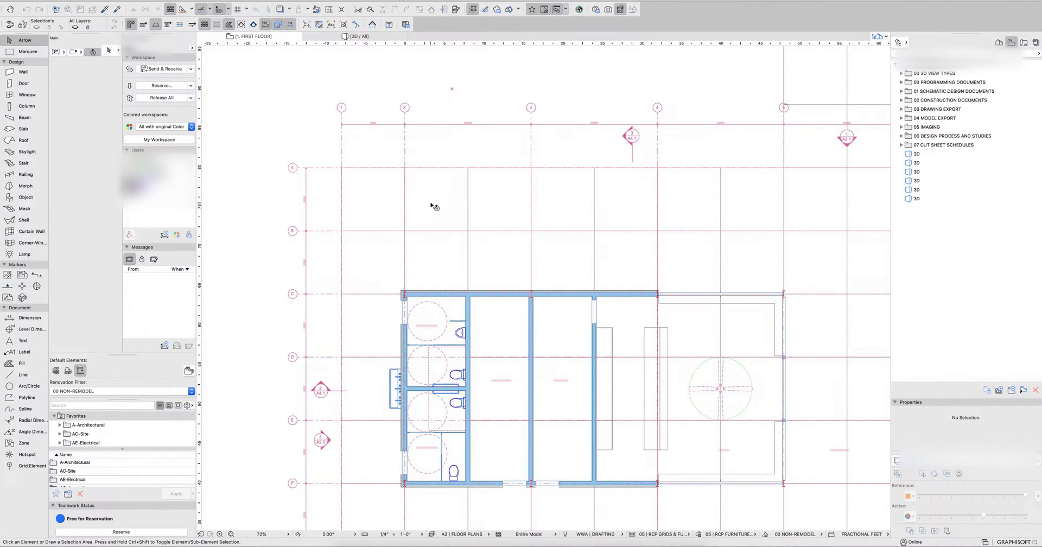
pyautogui.moveTo(435, 205)
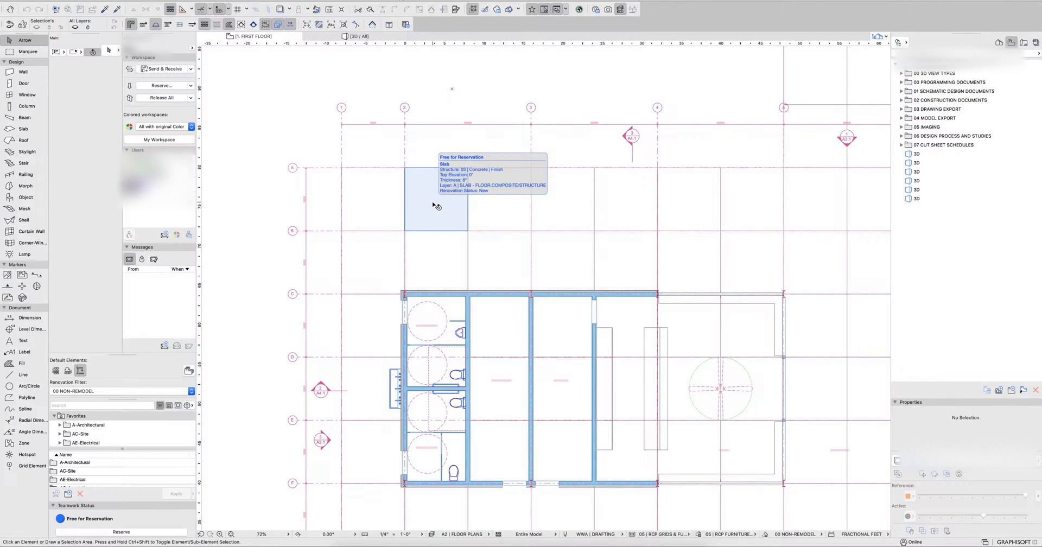
pyautogui.click(435, 200)
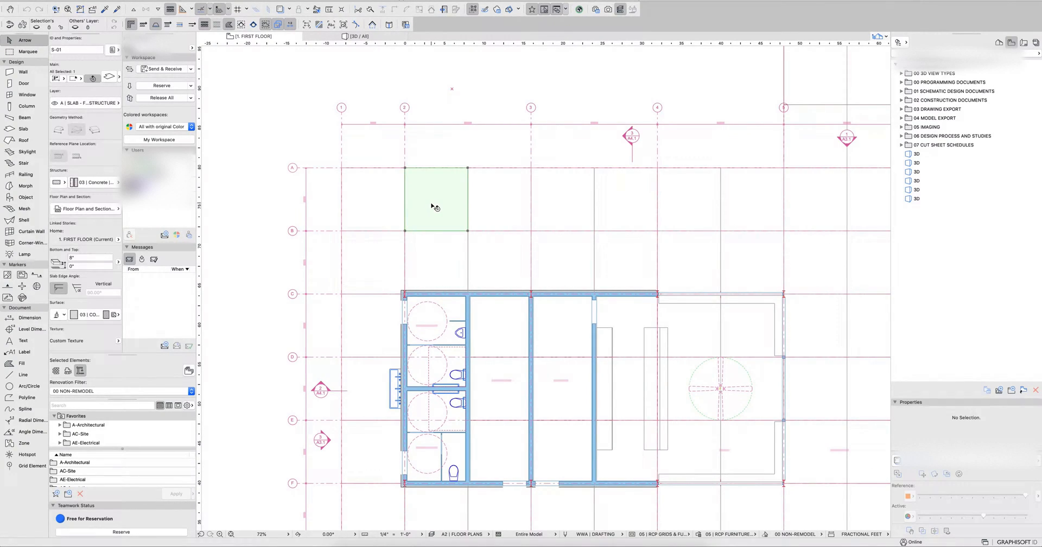
pyautogui.click(468, 225)
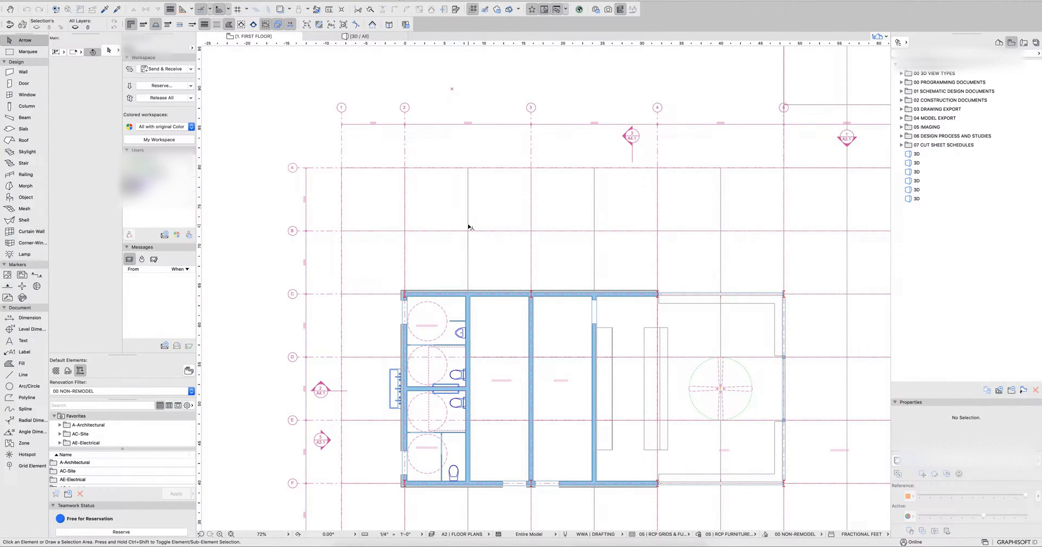
pyautogui.moveTo(75, 66)
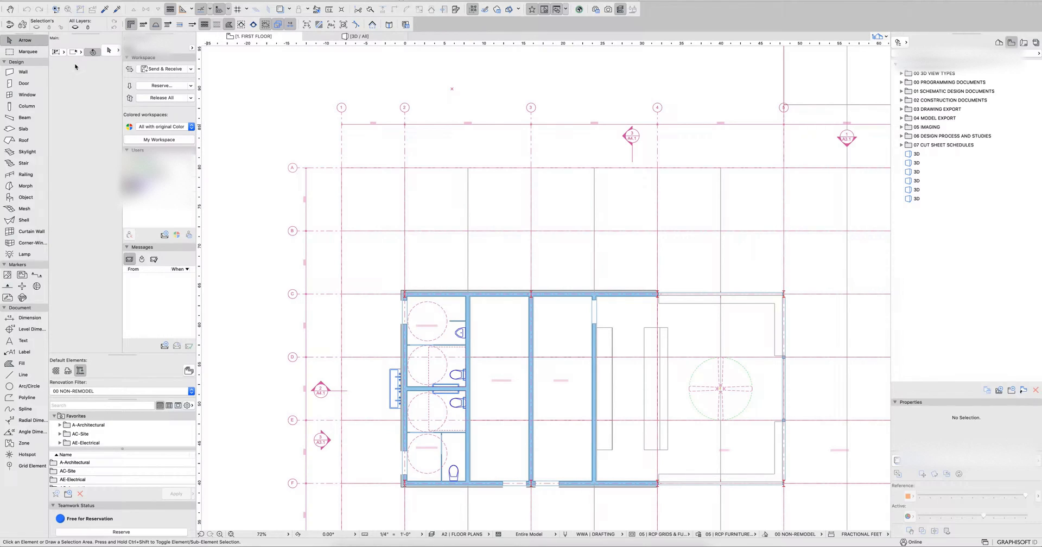
pyautogui.moveTo(488, 215)
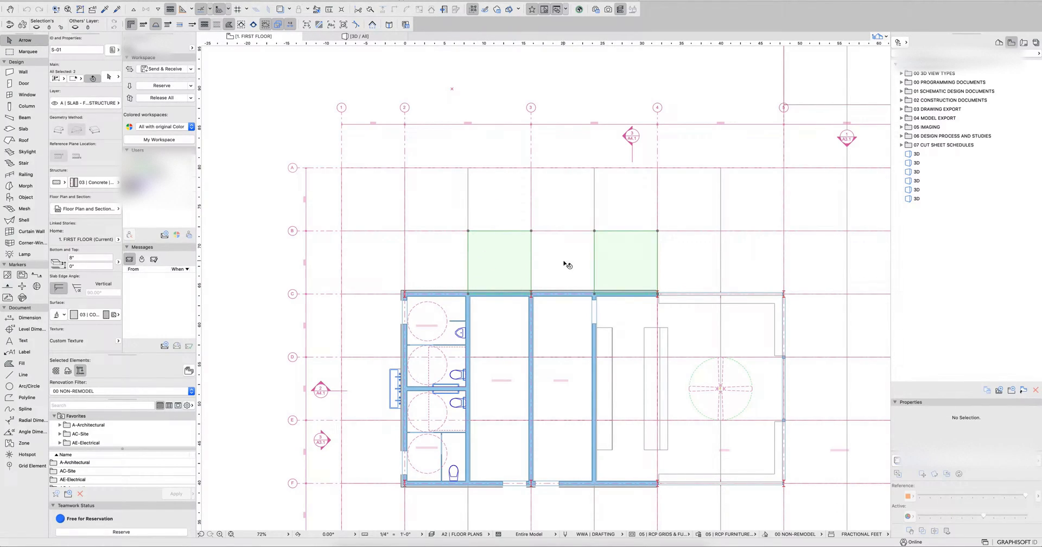
pyautogui.click(817, 266)
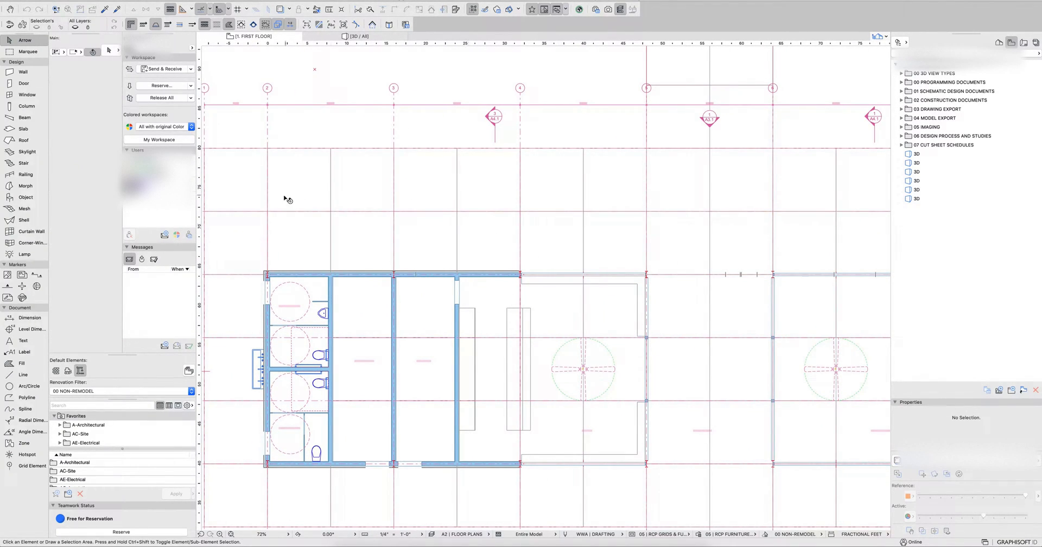
pyautogui.moveTo(287, 200)
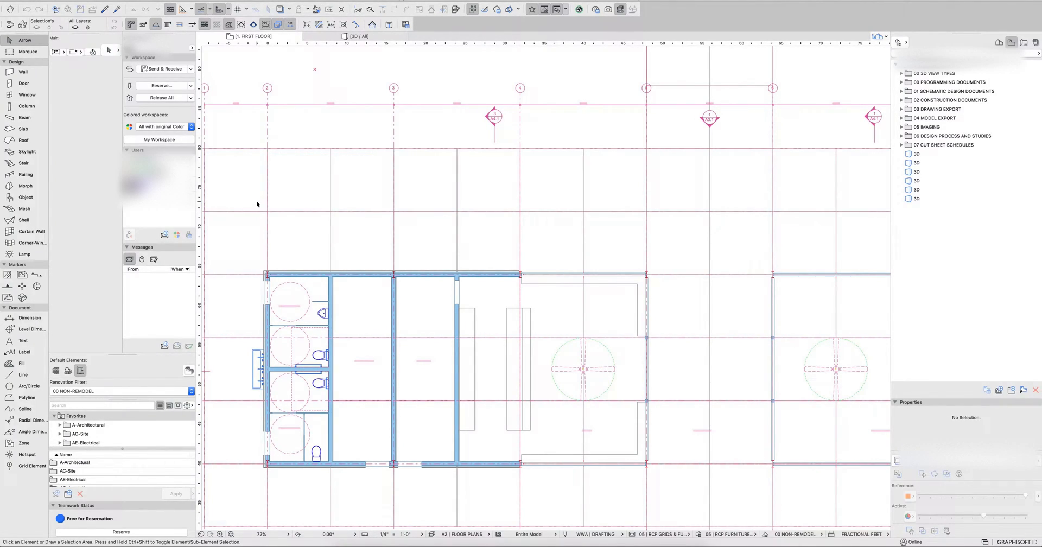
# Step: Enclose the whole slab row above the restrooms, then select the floor slab of the adjacent room
pyautogui.moveTo(257, 202); pyautogui.dragTo(737, 270)
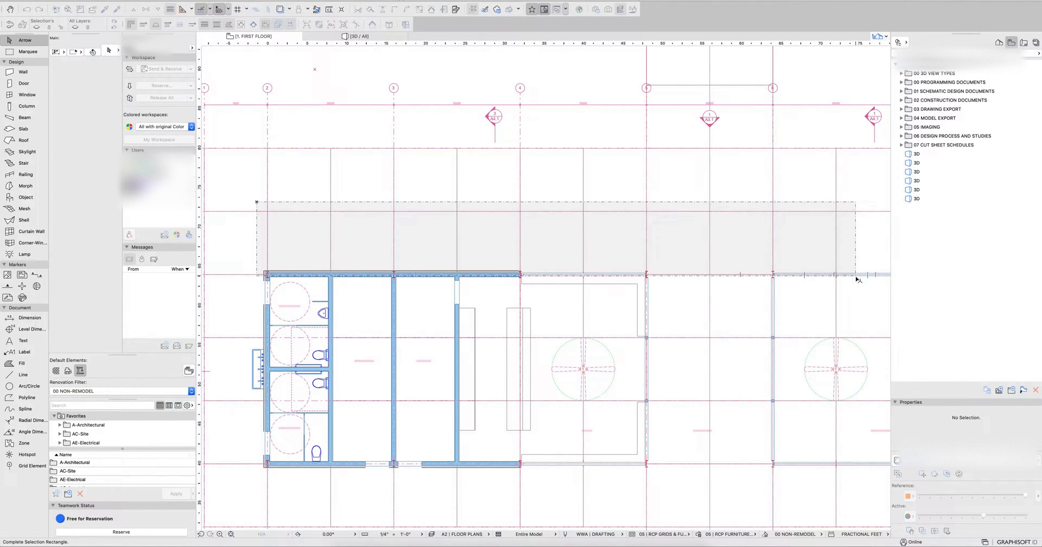
pyautogui.moveTo(256, 202); pyautogui.dragTo(857, 273)
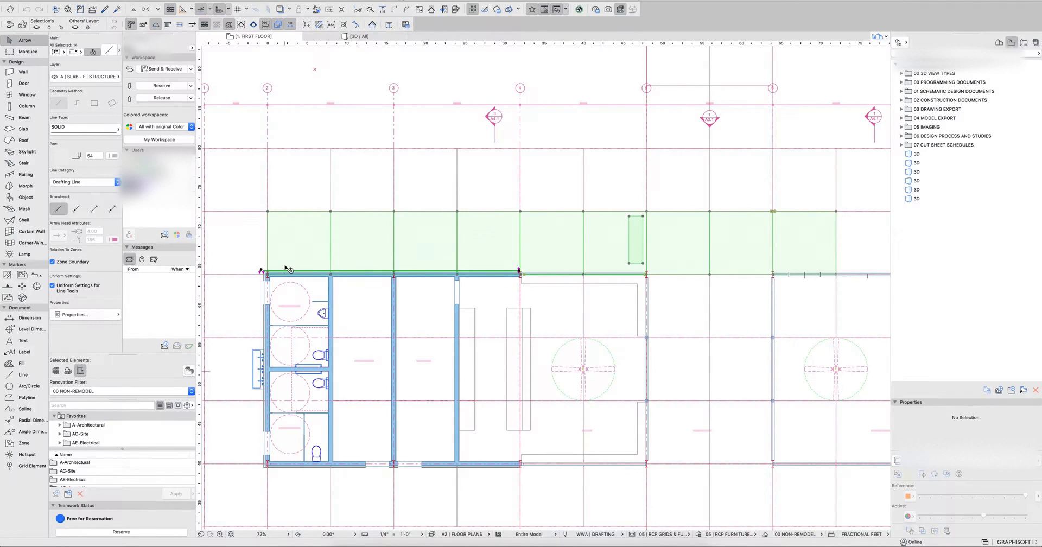
pyautogui.scroll(-3)
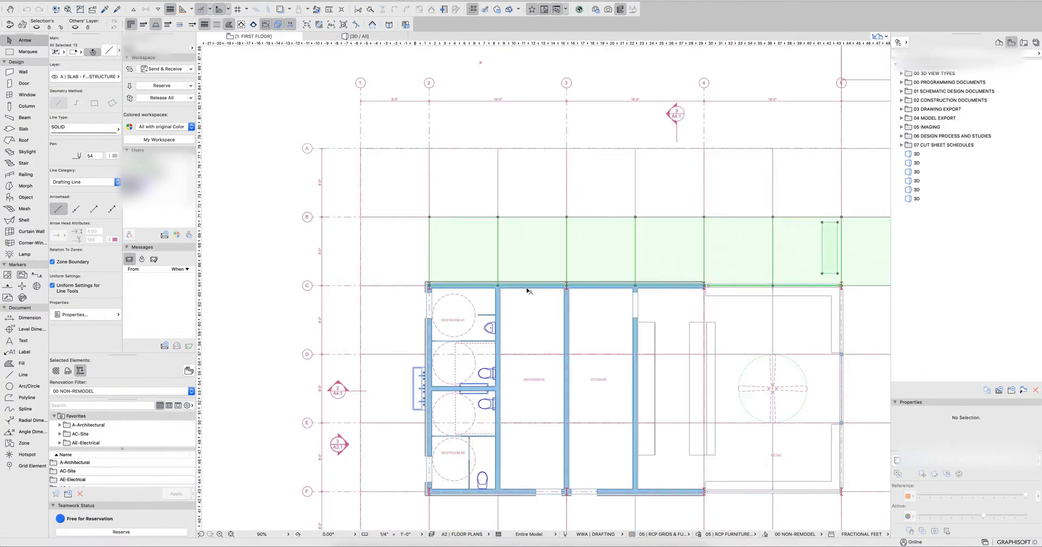
pyautogui.scroll(-3)
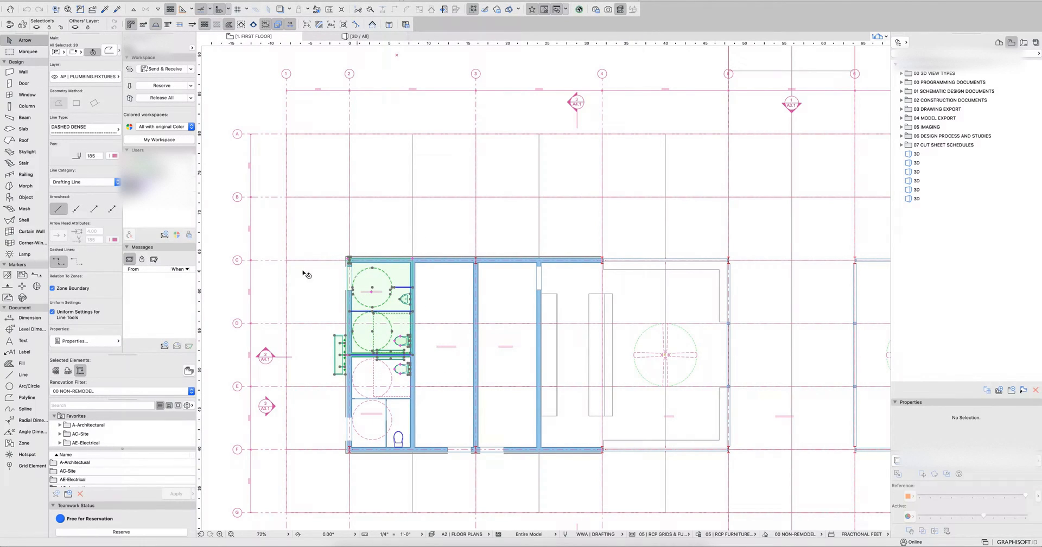
pyautogui.click(443, 292)
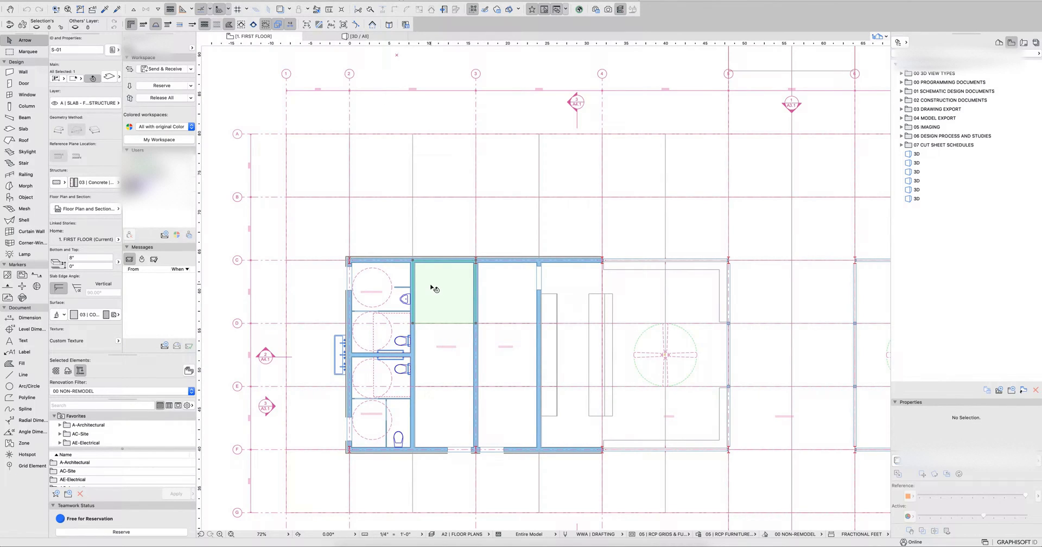
pyautogui.moveTo(455, 296)
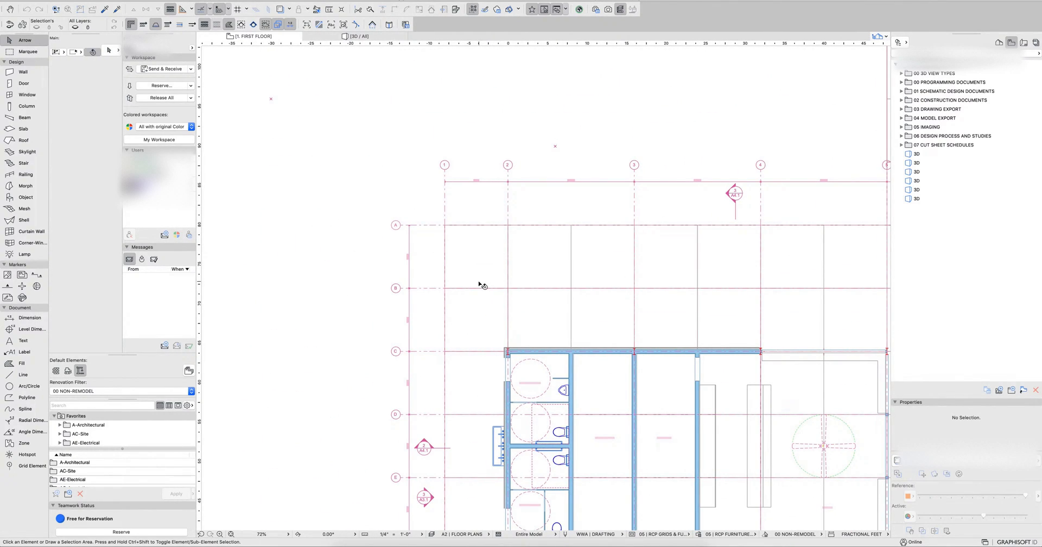
pyautogui.moveTo(88, 217)
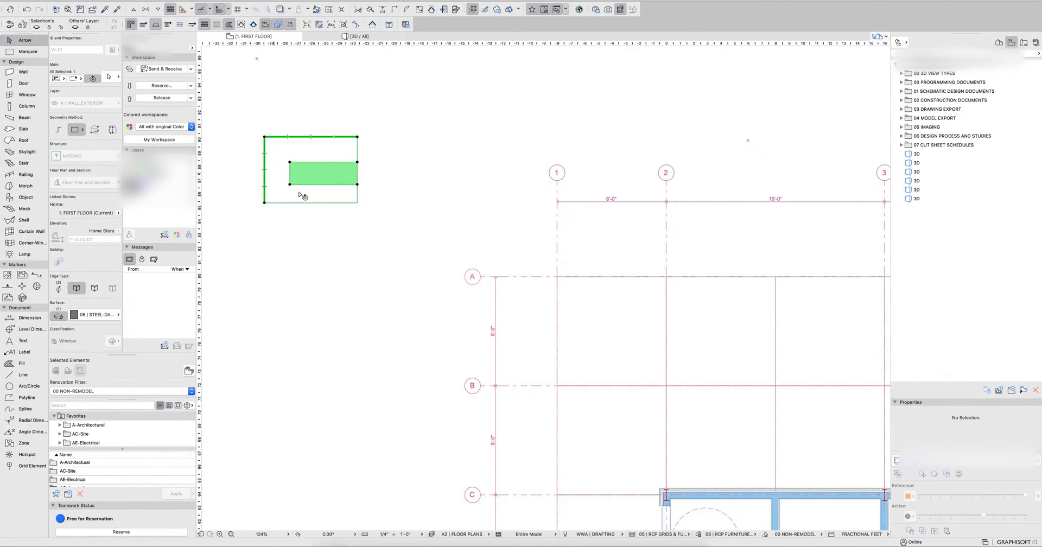
pyautogui.moveTo(316, 219)
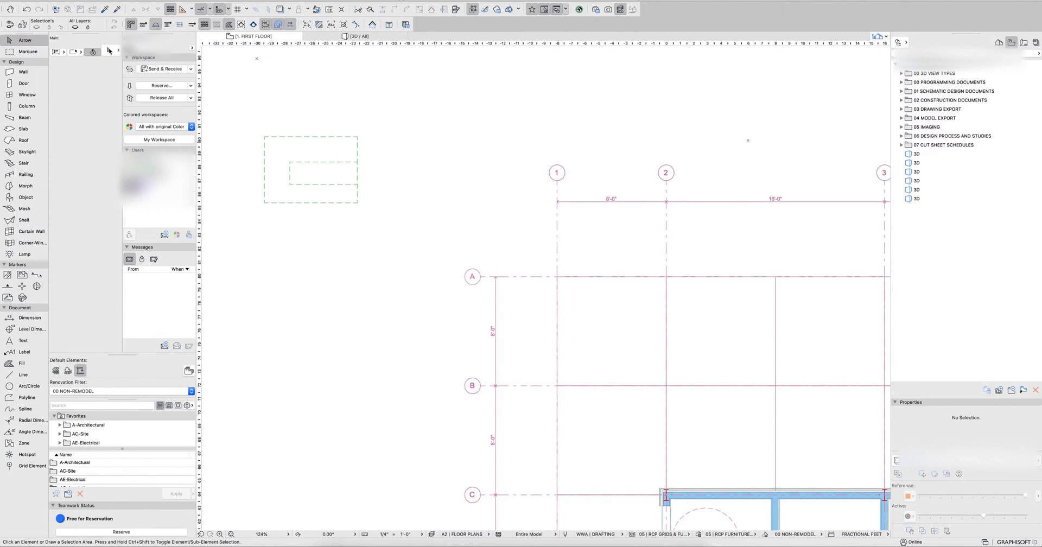
pyautogui.moveTo(108, 52)
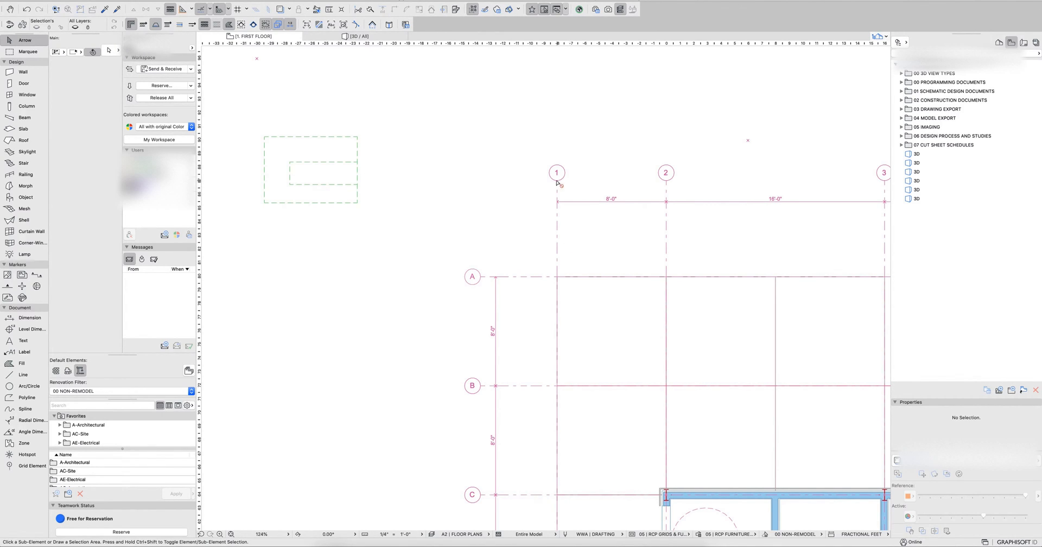
pyautogui.moveTo(558, 184)
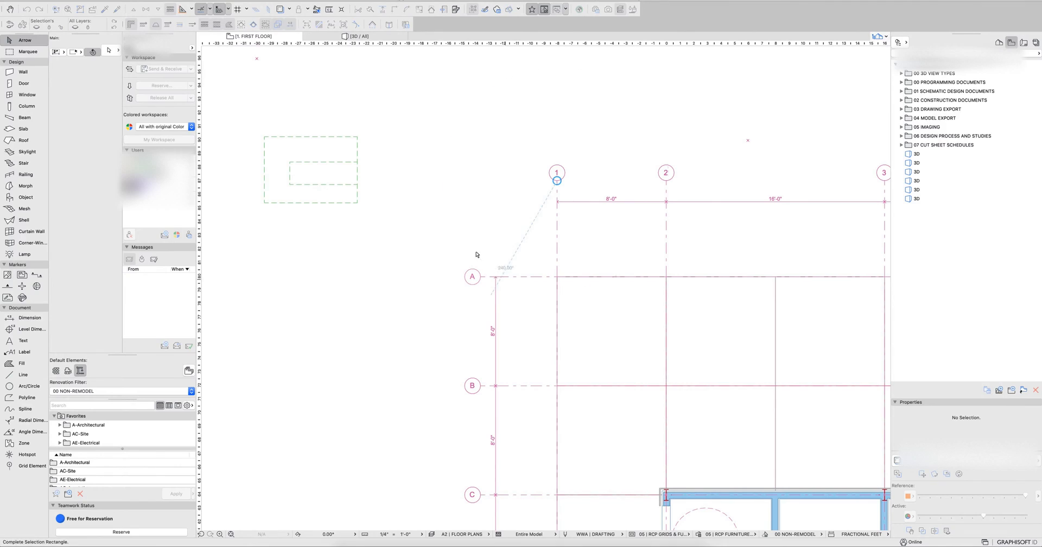
pyautogui.click(309, 169)
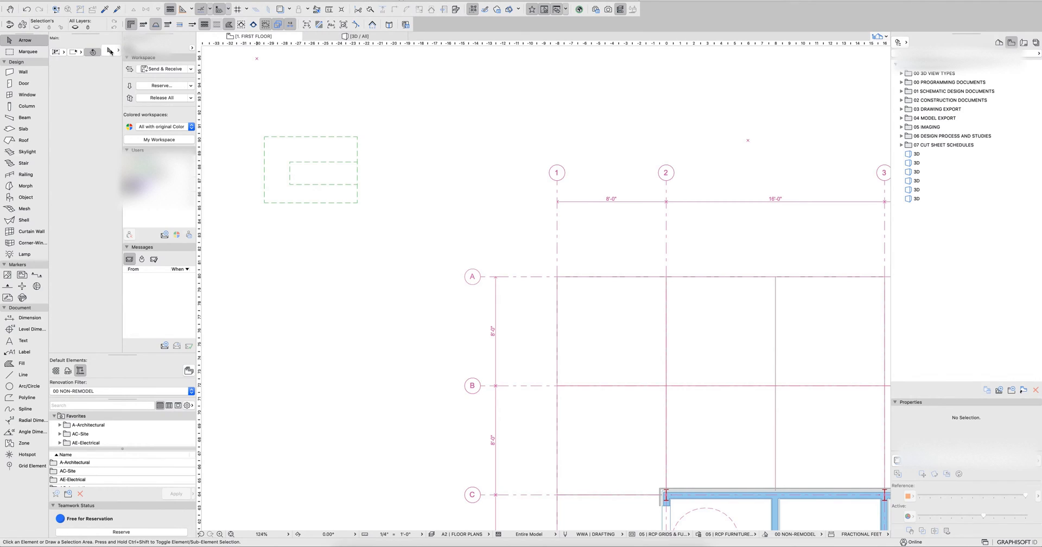
pyautogui.moveTo(305, 152)
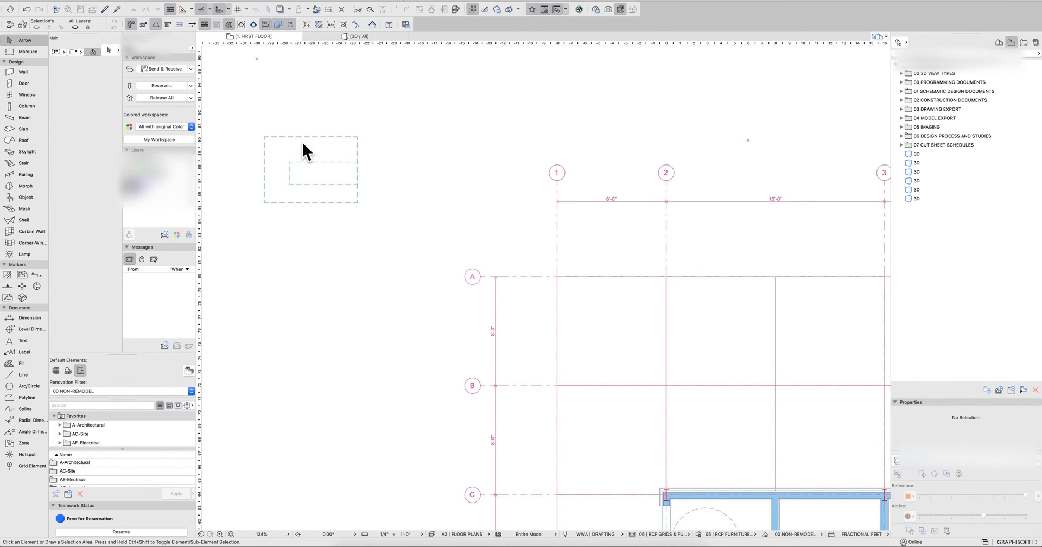